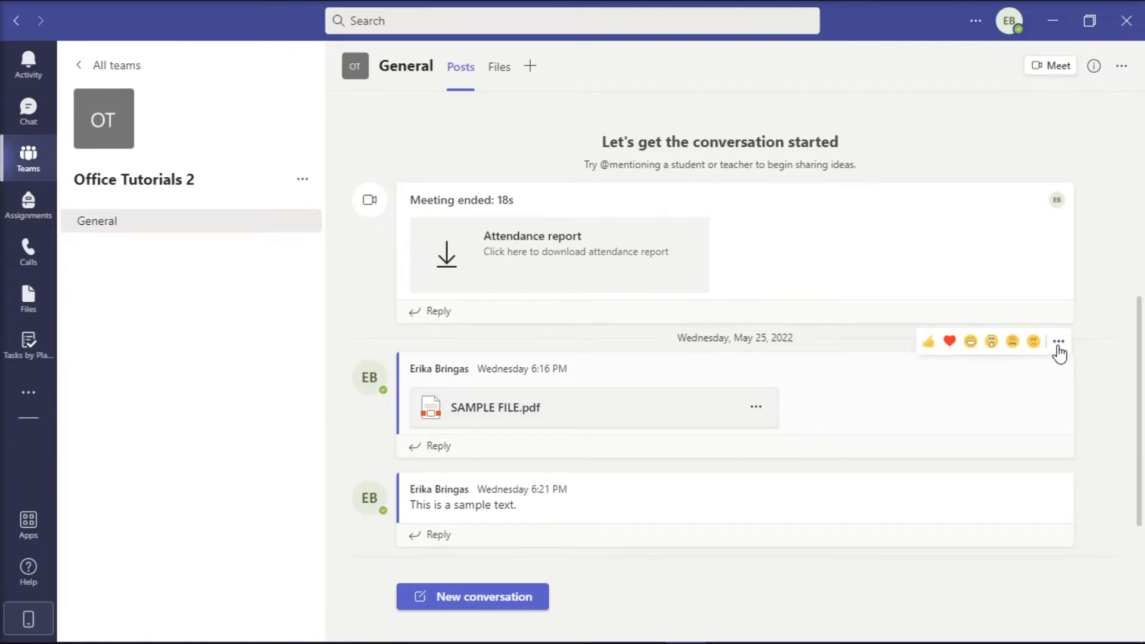
Step: Bookmark the General channel post containing SAMPLE FILE.pdf via its More options menu
left_click(1058, 339)
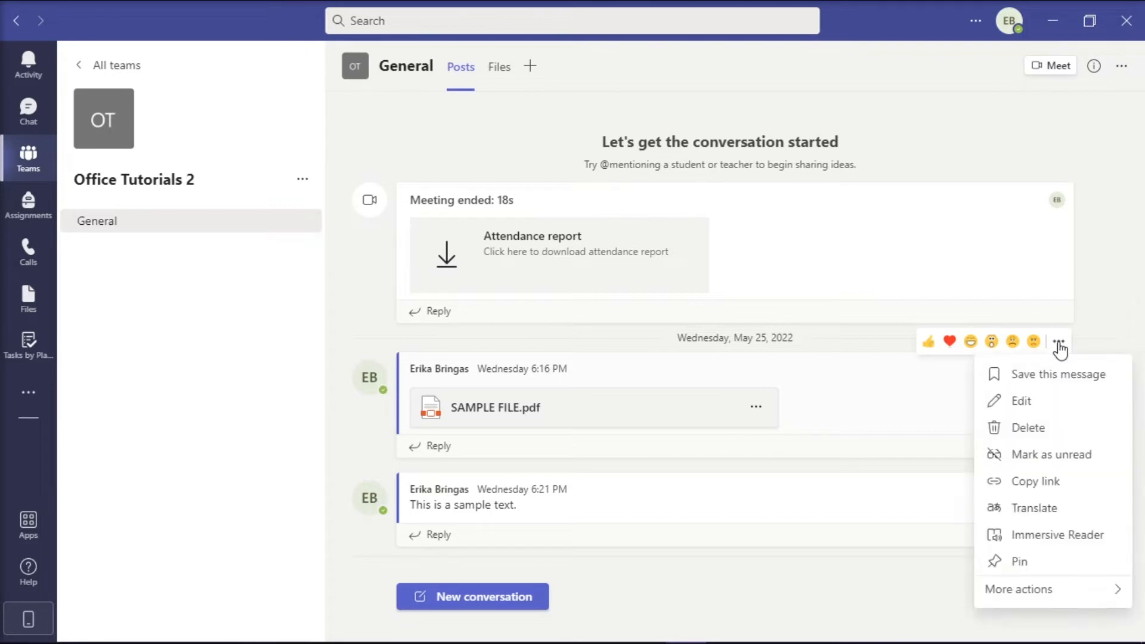
mouse_move(1038, 386)
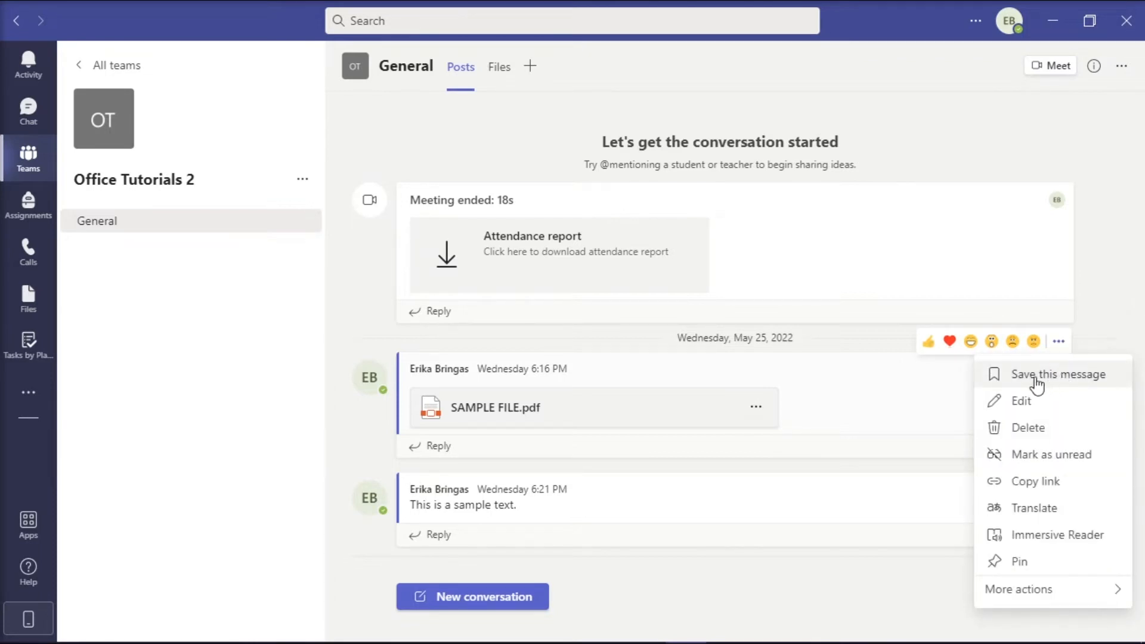
left_click(1081, 383)
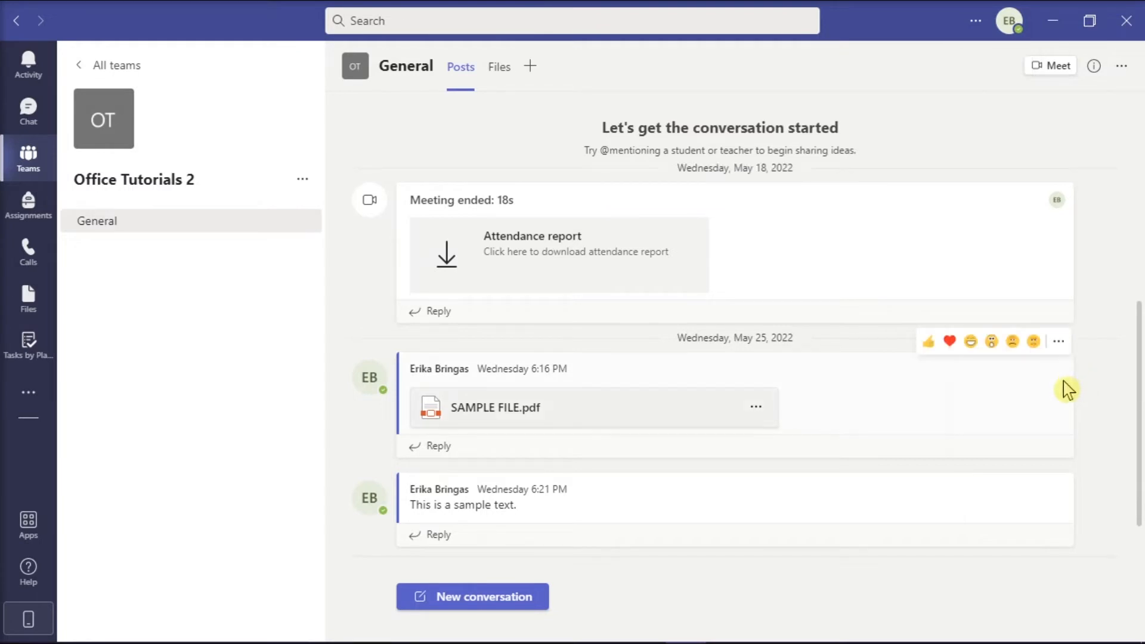
mouse_move(975, 510)
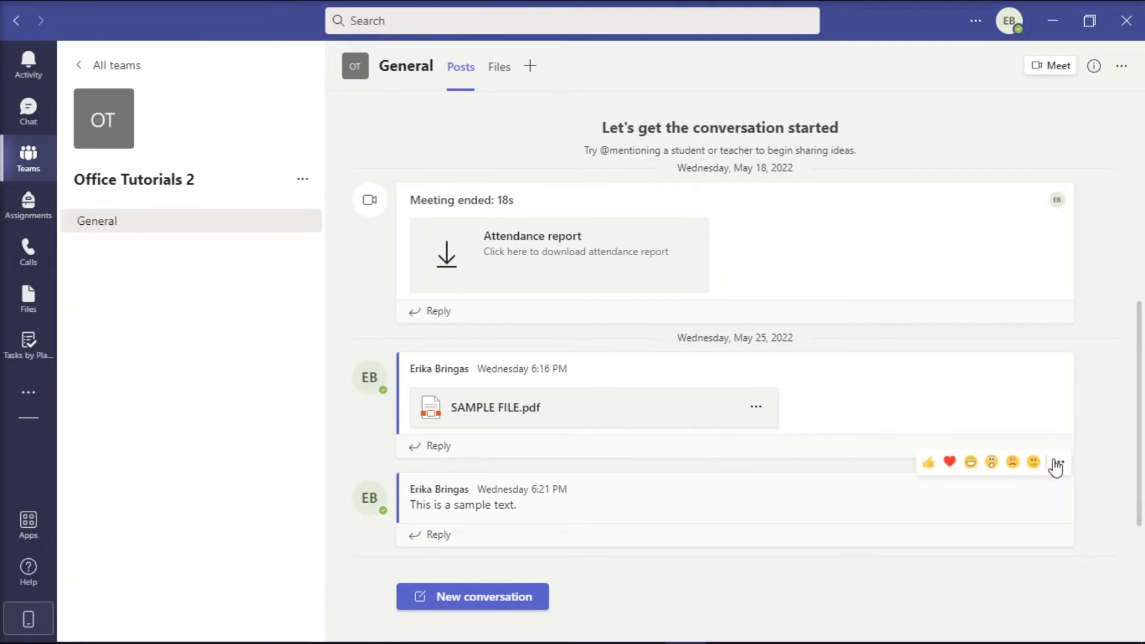
Step: Bookmark the 'This is a sample text.' post via its More options menu
left_click(1058, 463)
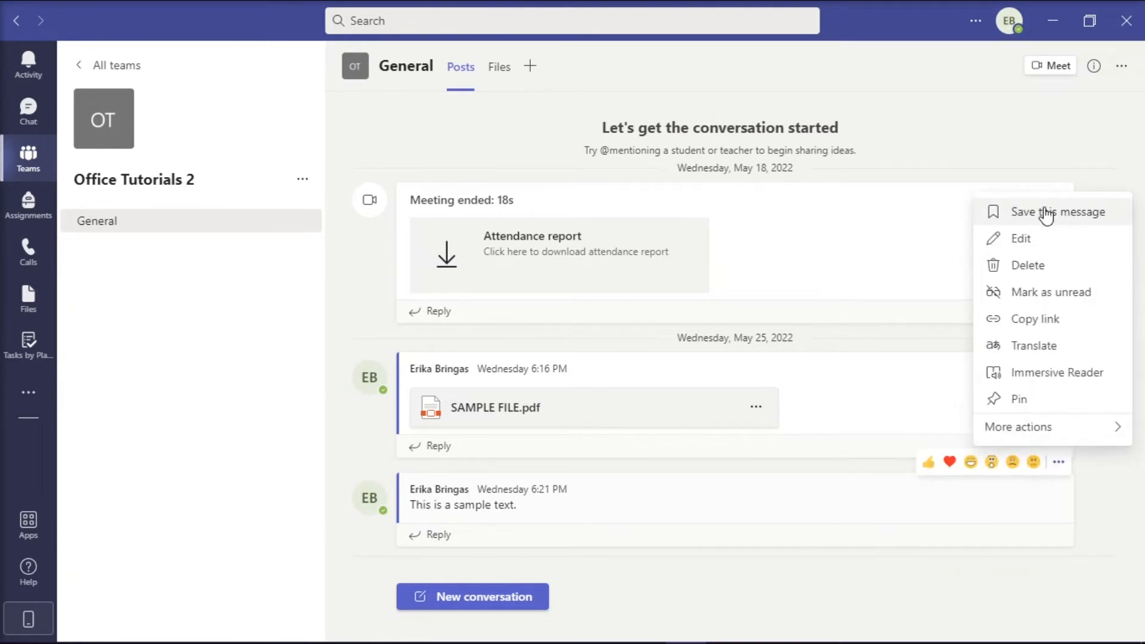
left_click(1052, 212)
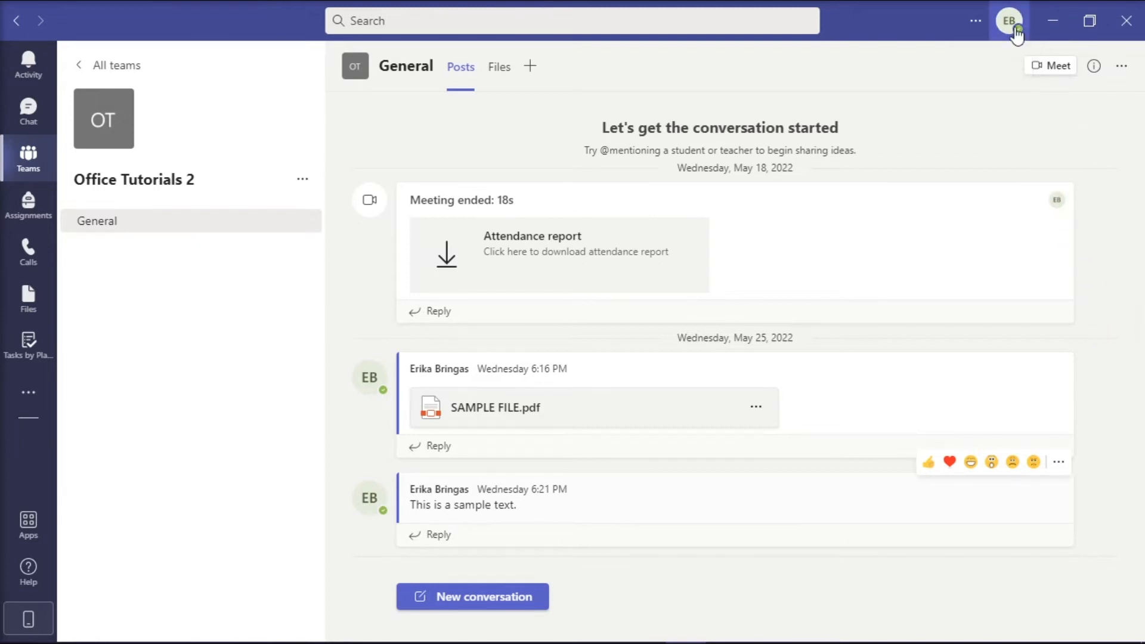
Step: Open the Saved list from the profile menu to view both bookmarked posts
left_click(1011, 20)
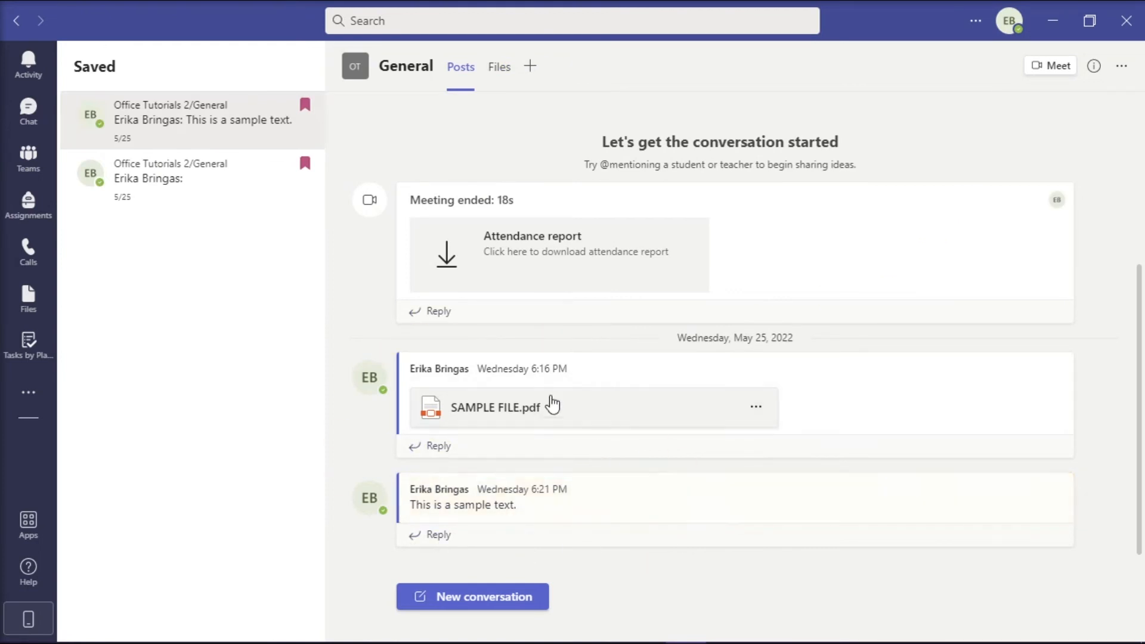
mouse_move(690, 518)
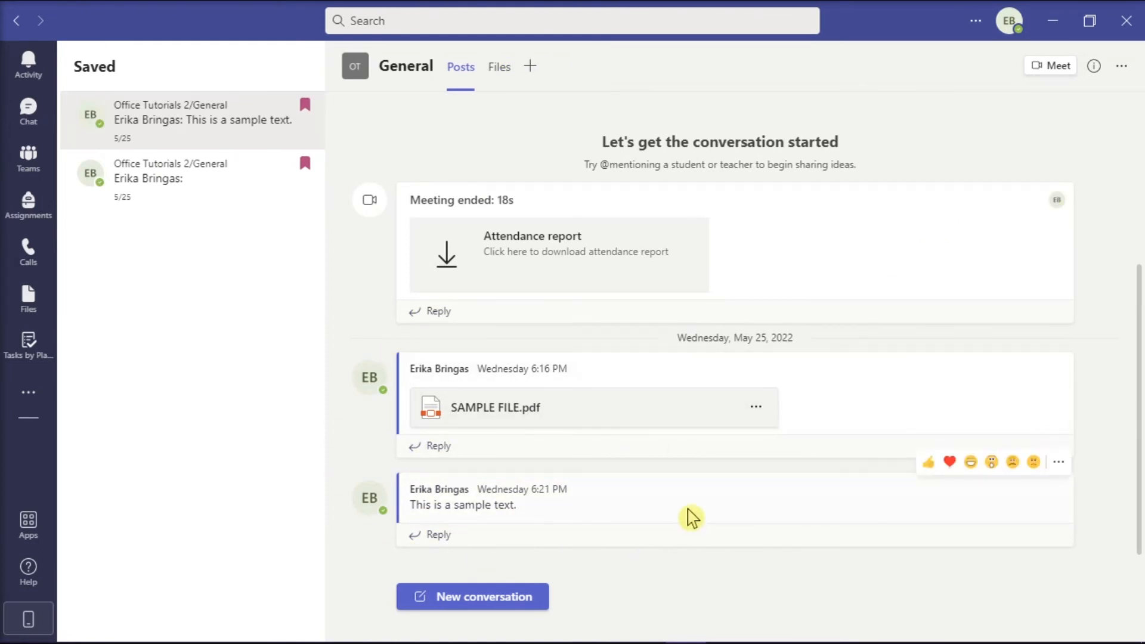
mouse_move(1087, 346)
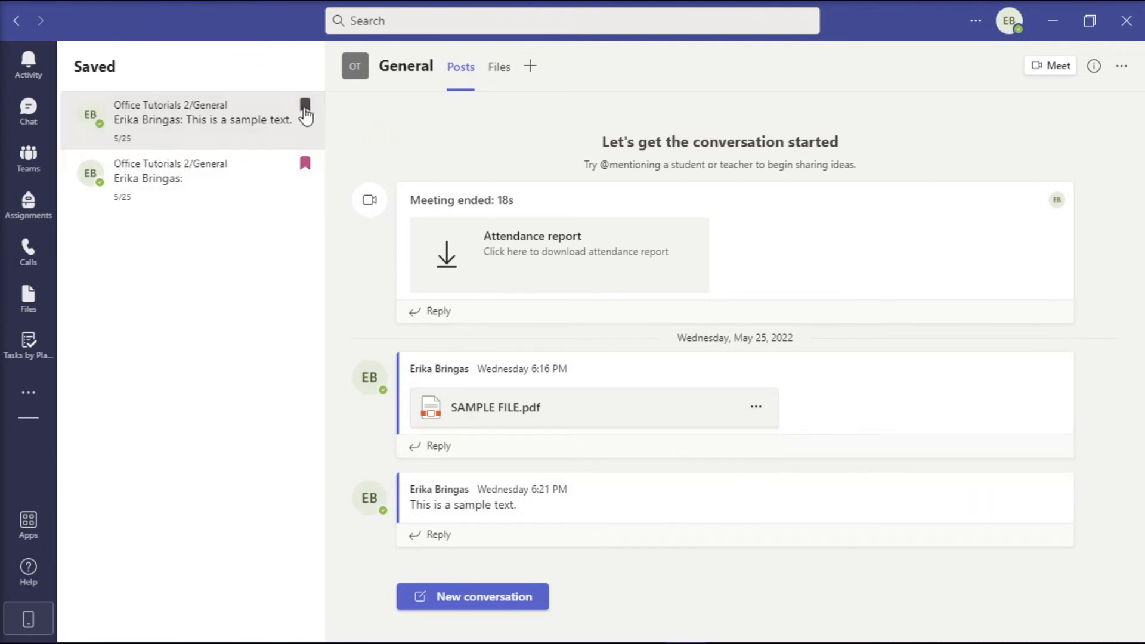
left_click(304, 106)
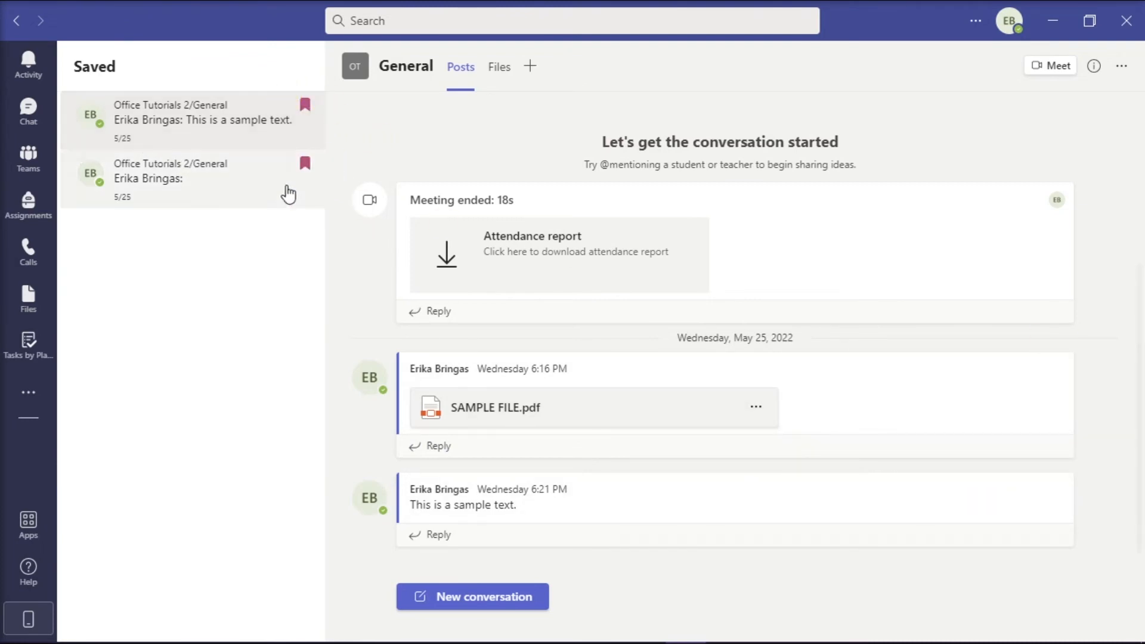